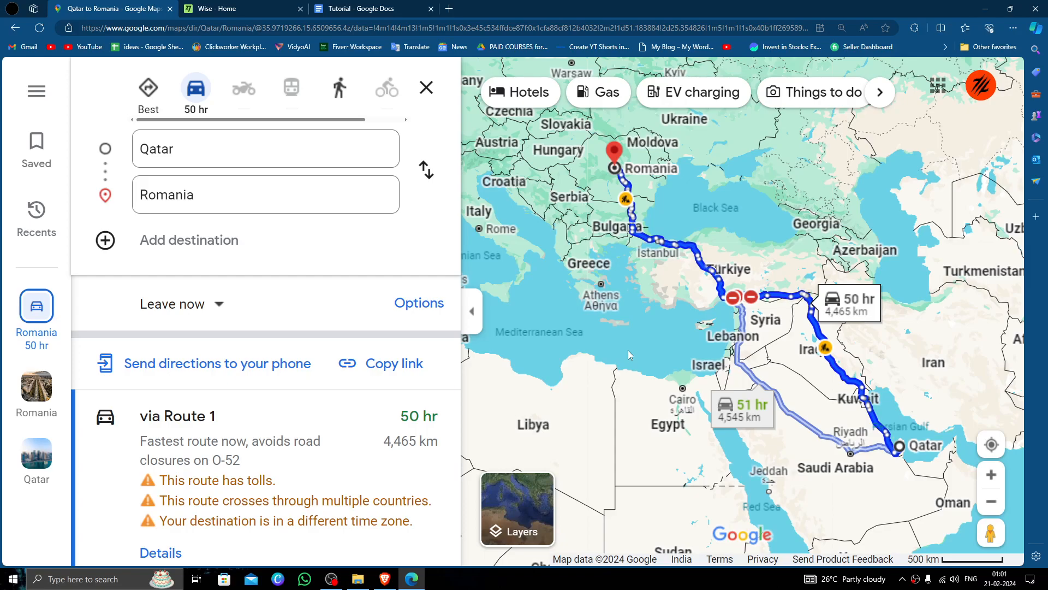
pyautogui.moveTo(535, 298)
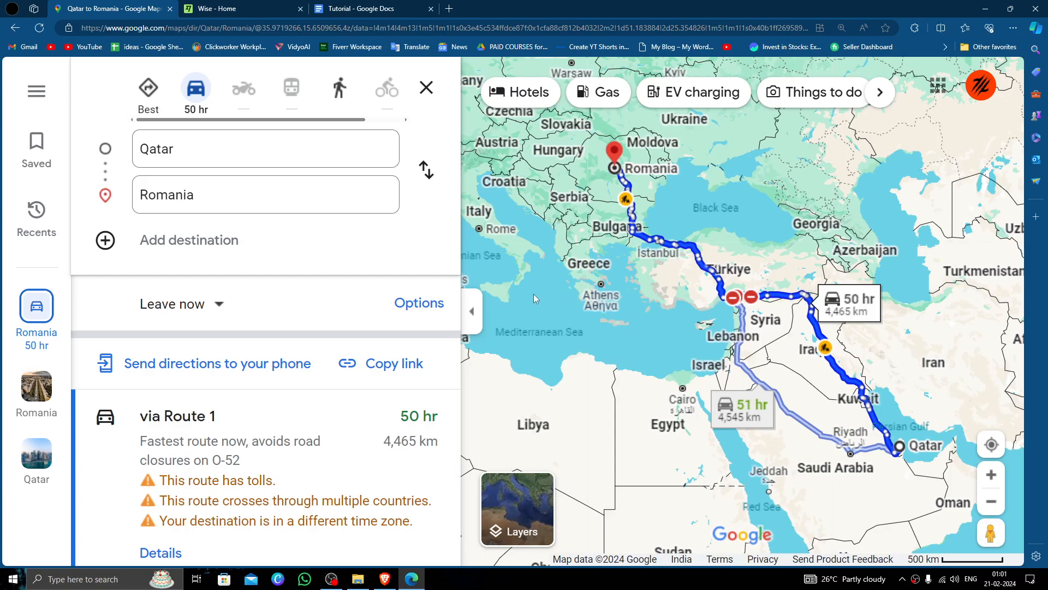
# Step: Switch to the Wise tab and start a single payment from the Send menu
pyautogui.click(244, 9)
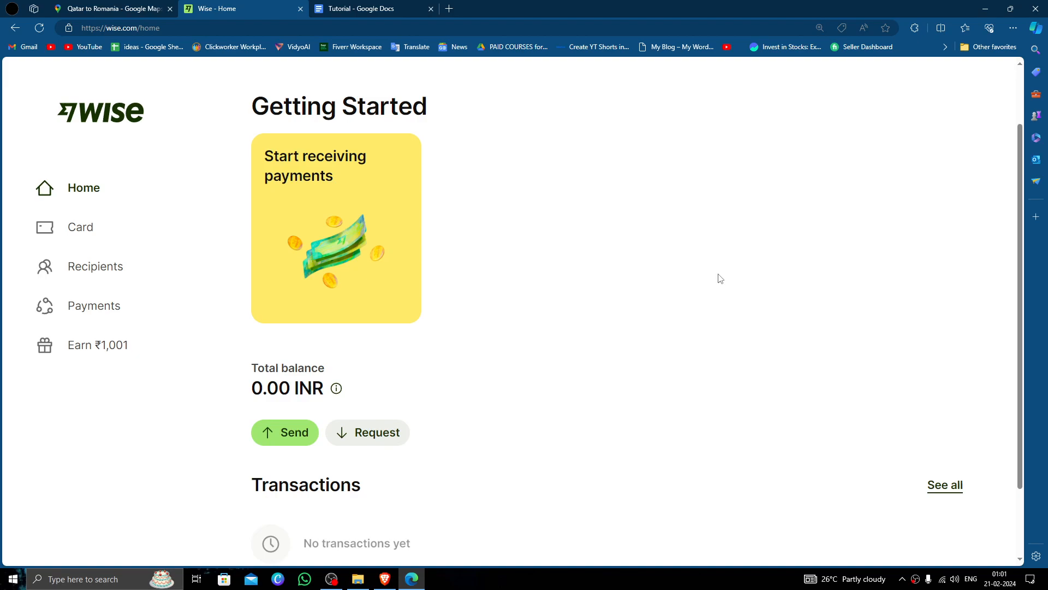
pyautogui.click(284, 432)
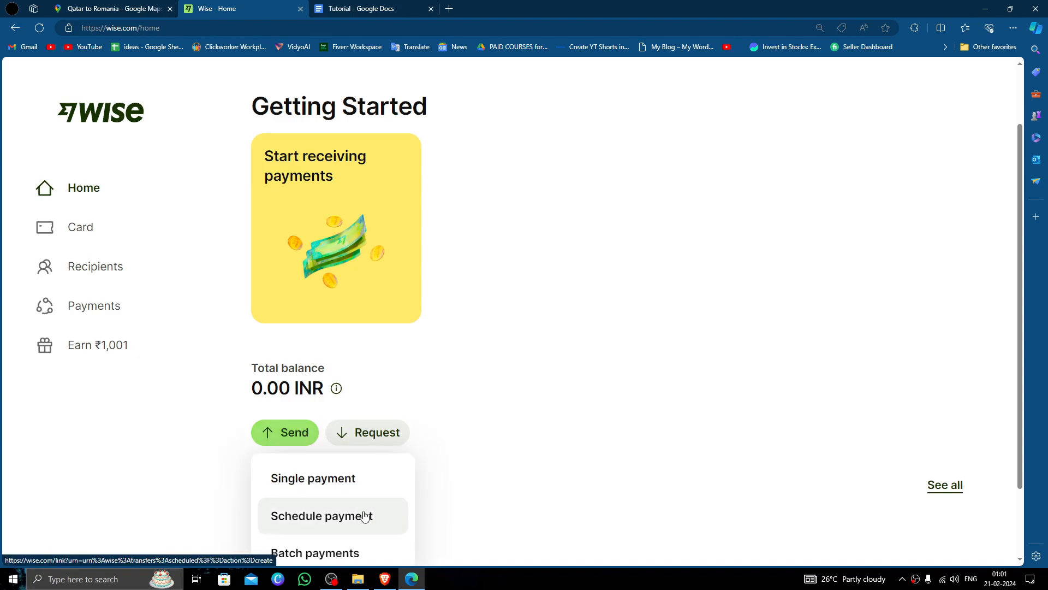
pyautogui.click(312, 478)
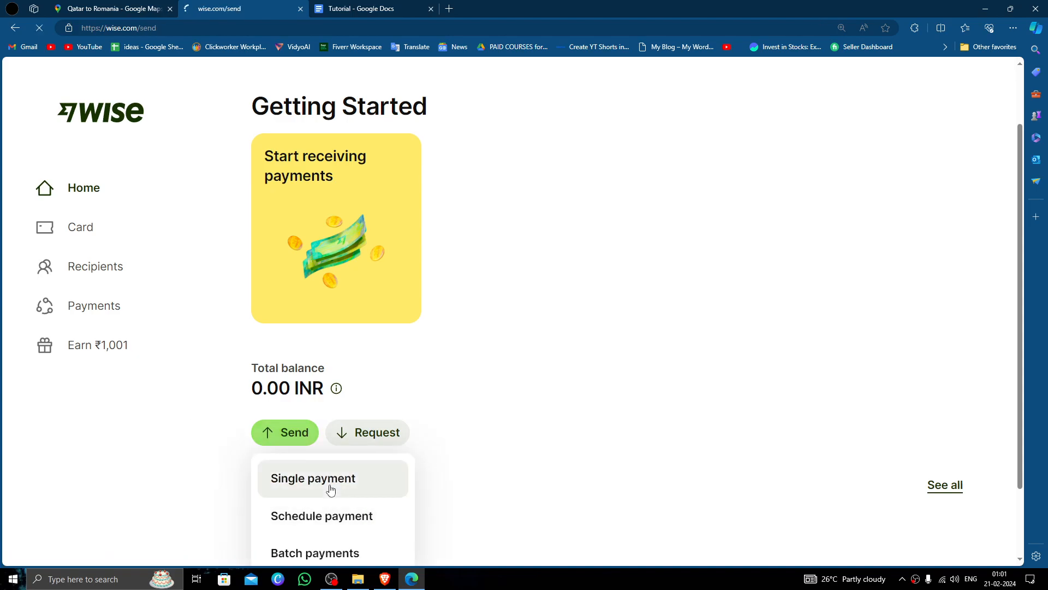
pyautogui.click(313, 478)
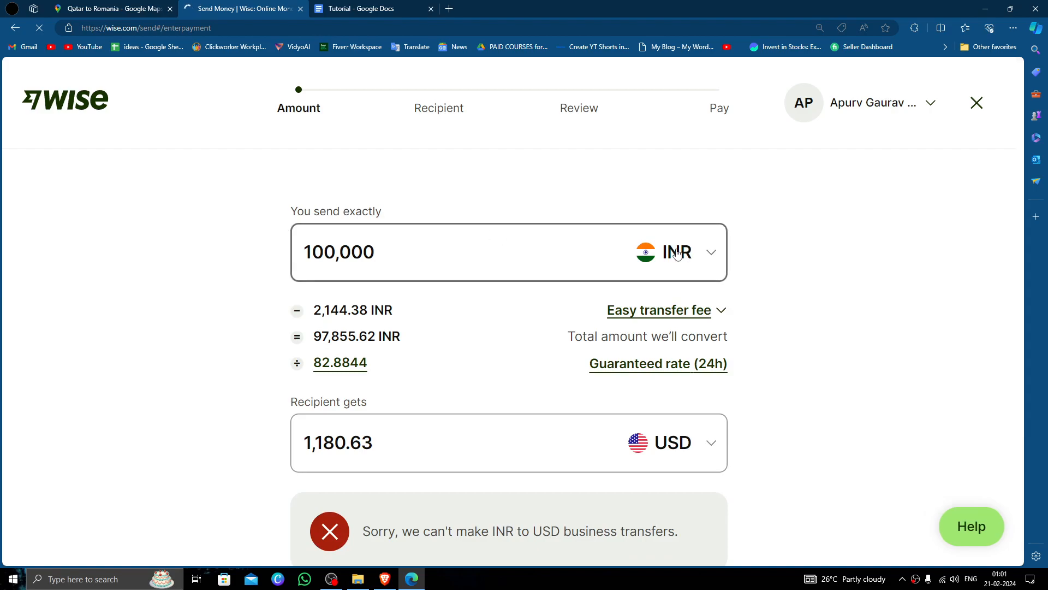
# Step: Choose Romanian leu as the receiving currency and enter 250 USD as the send amount
pyautogui.click(675, 252)
pyautogui.write('Romania')
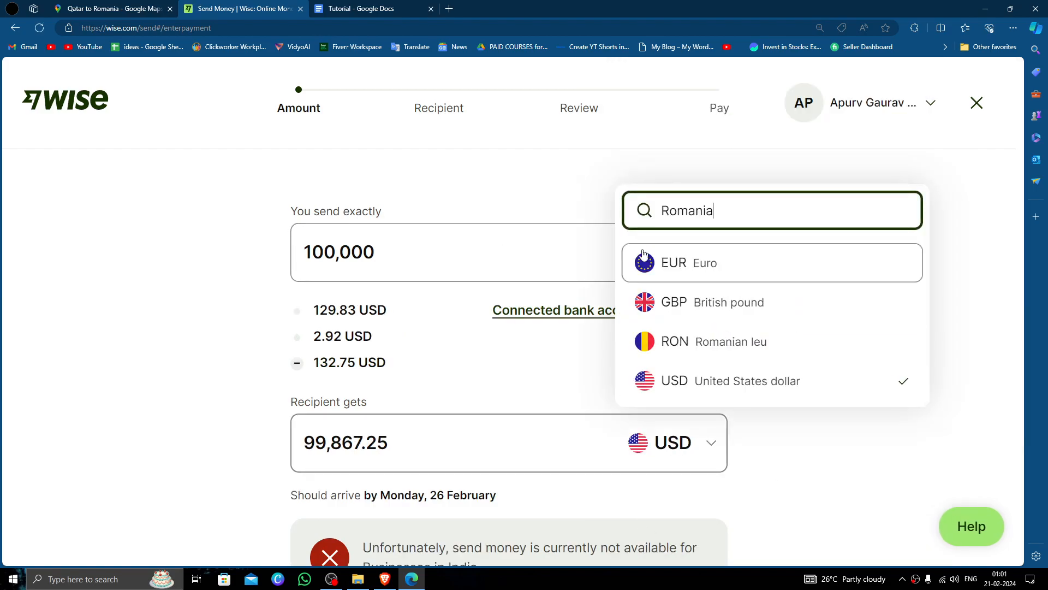
pyautogui.click(674, 340)
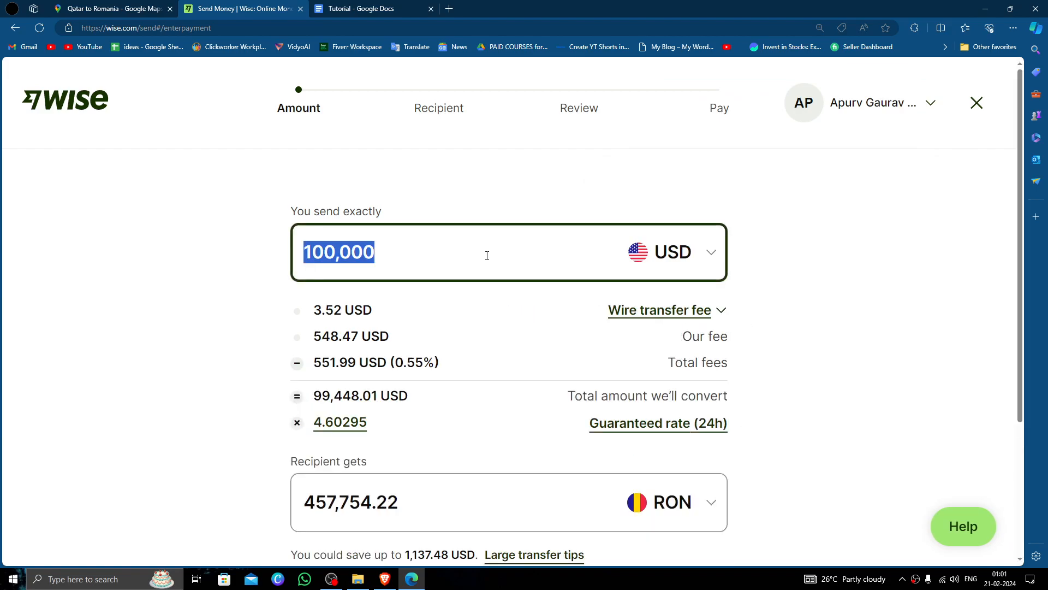
pyautogui.press('Delete')
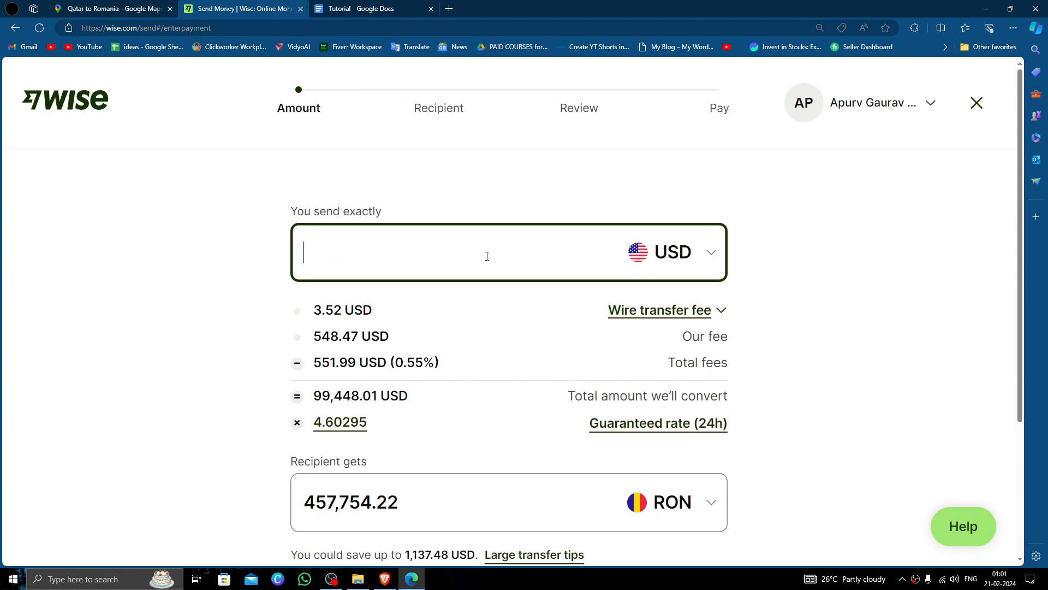
pyautogui.write('250')
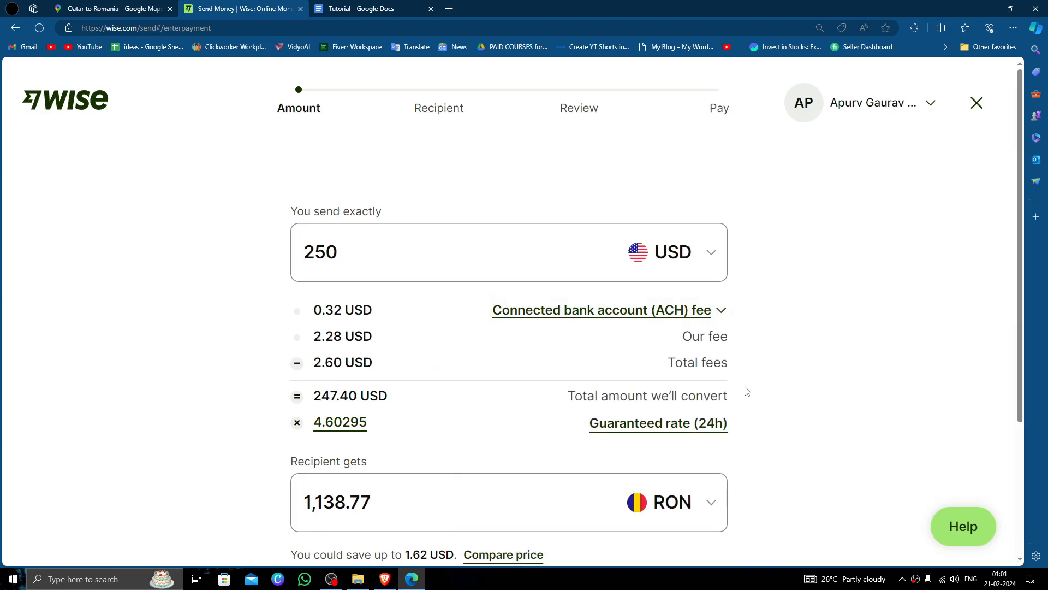
pyautogui.click(503, 555)
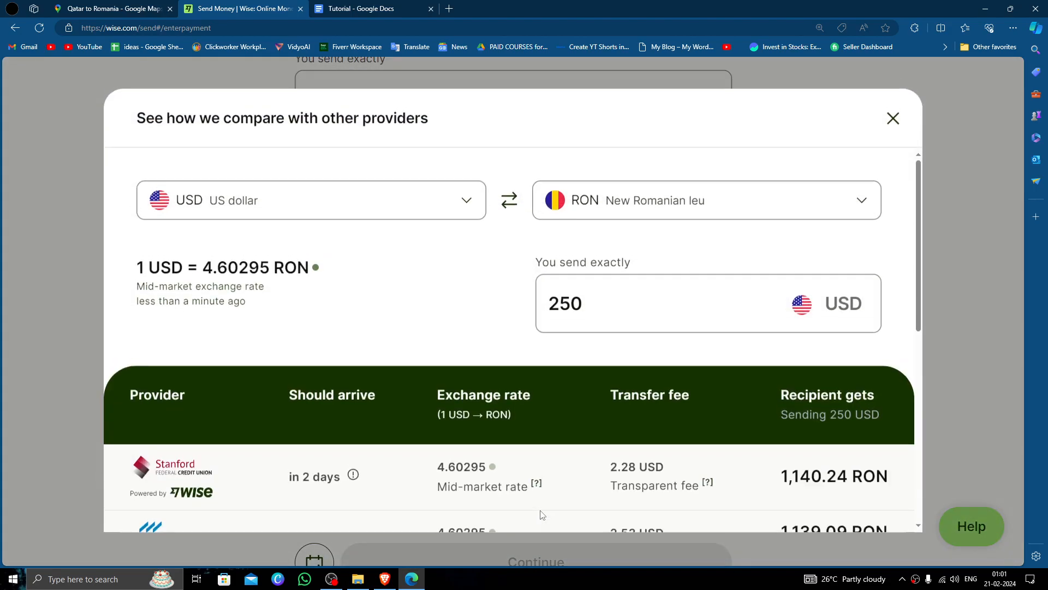
pyautogui.scroll(-3)
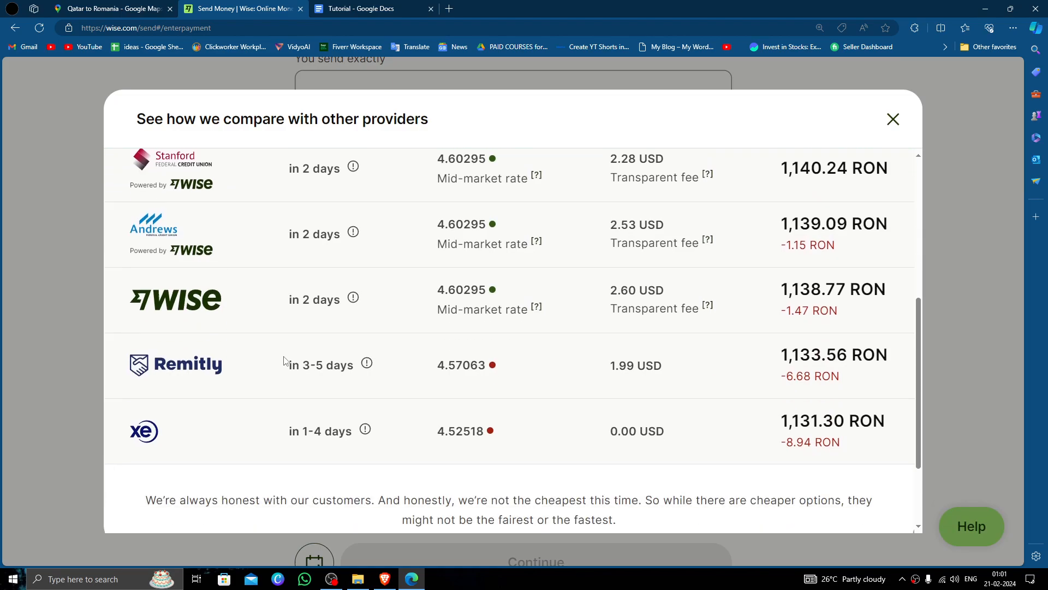
pyautogui.click(892, 119)
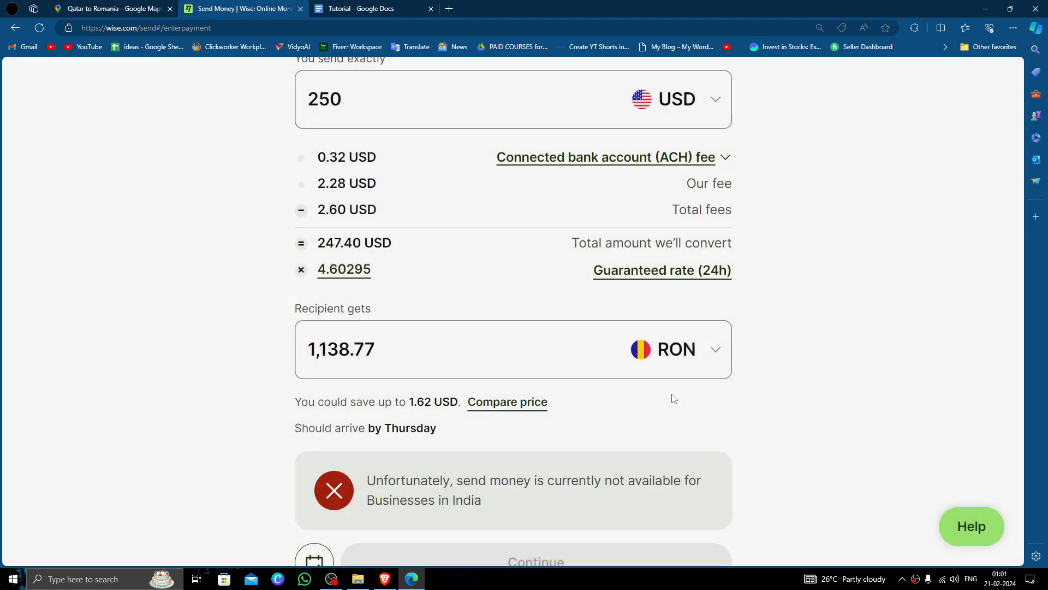
pyautogui.scroll(3)
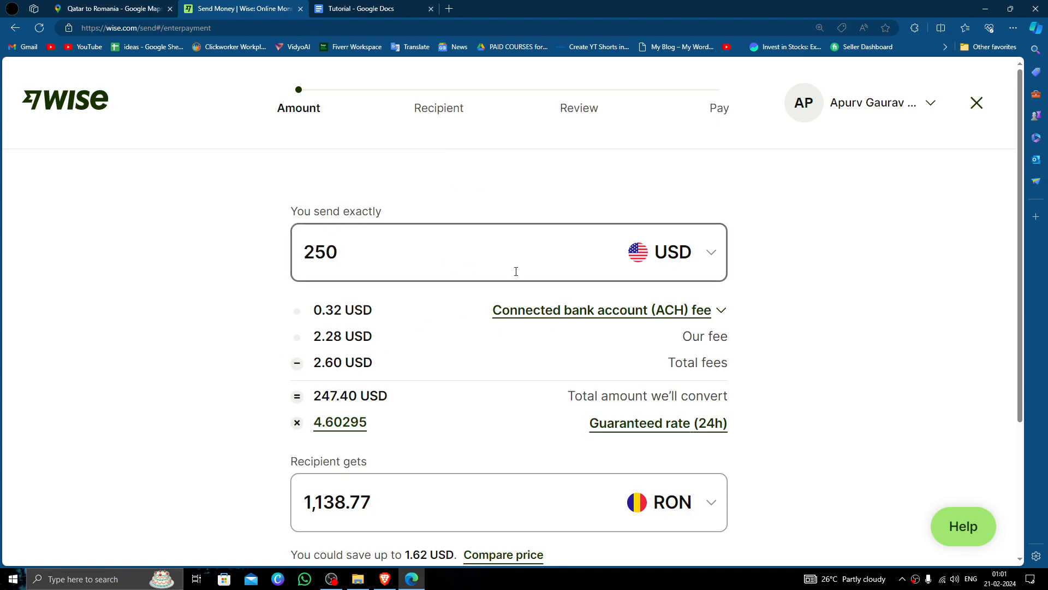
pyautogui.moveTo(515, 348)
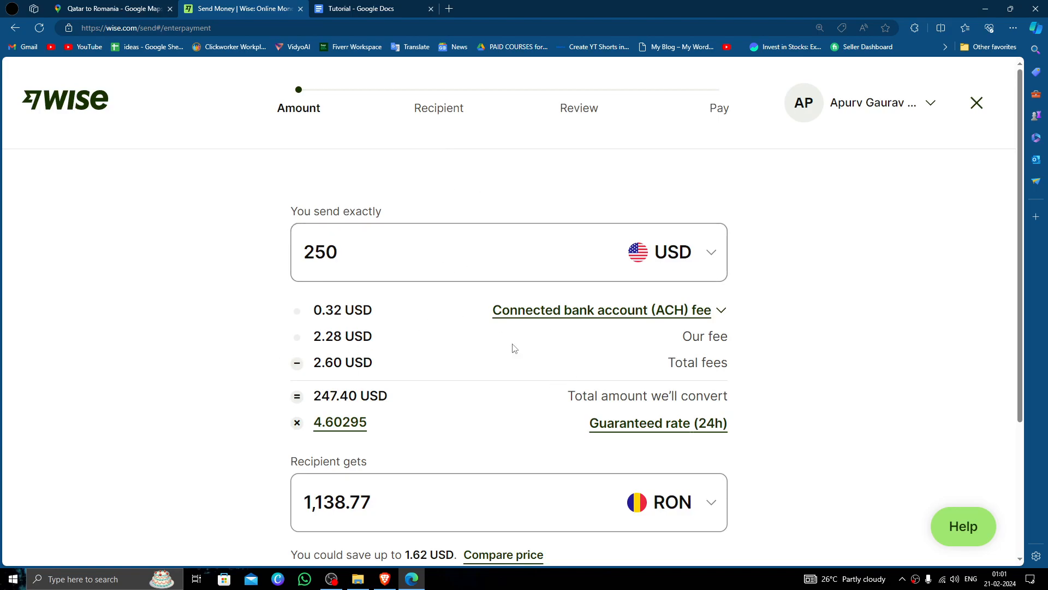
pyautogui.moveTo(65, 100)
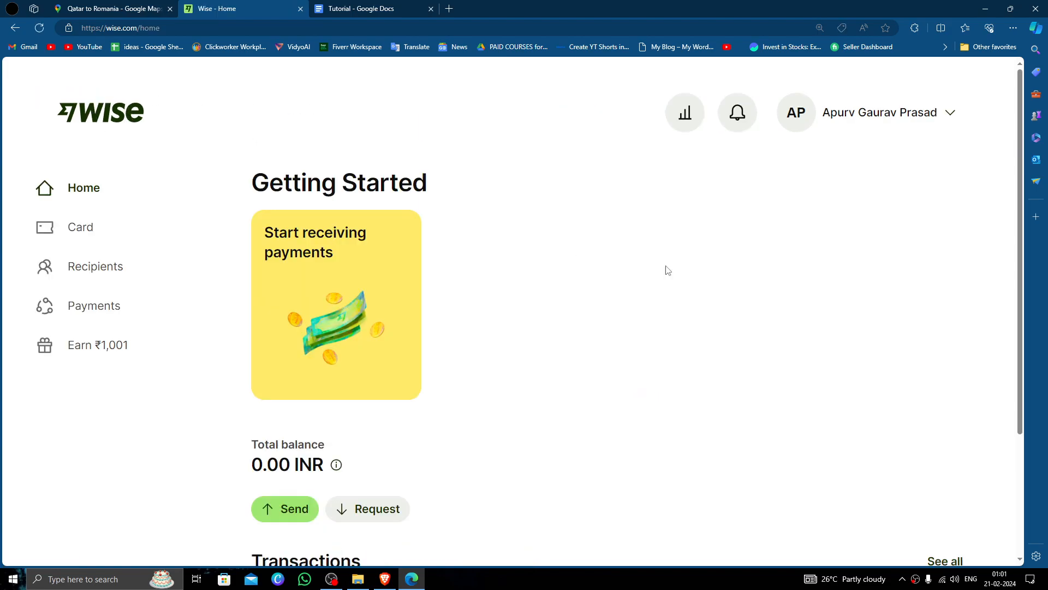
# Step: Scroll down the Wise home dashboard showing the 0.00 INR balance
pyautogui.scroll(-3)
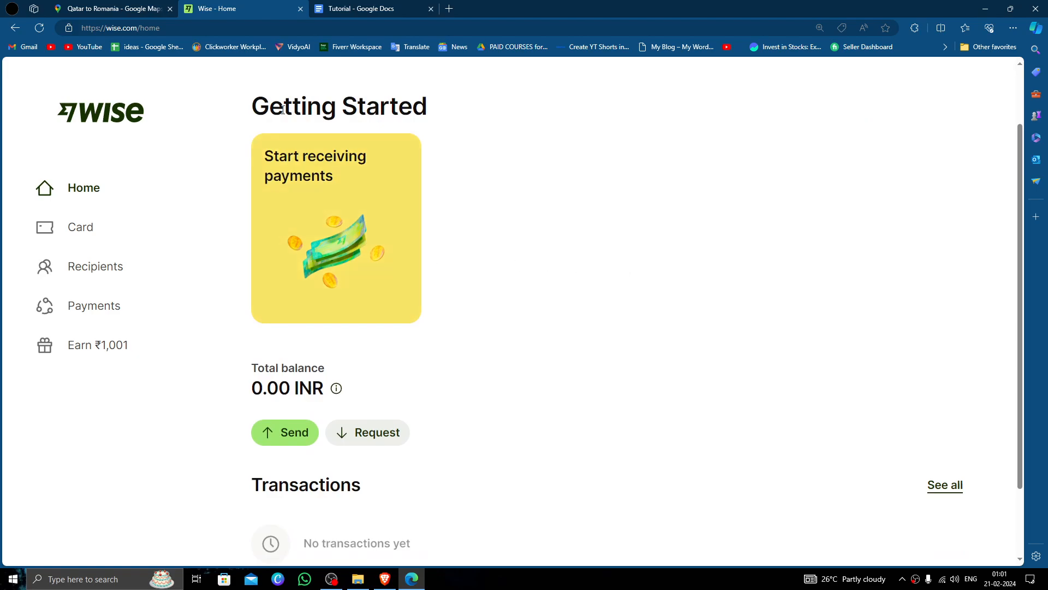